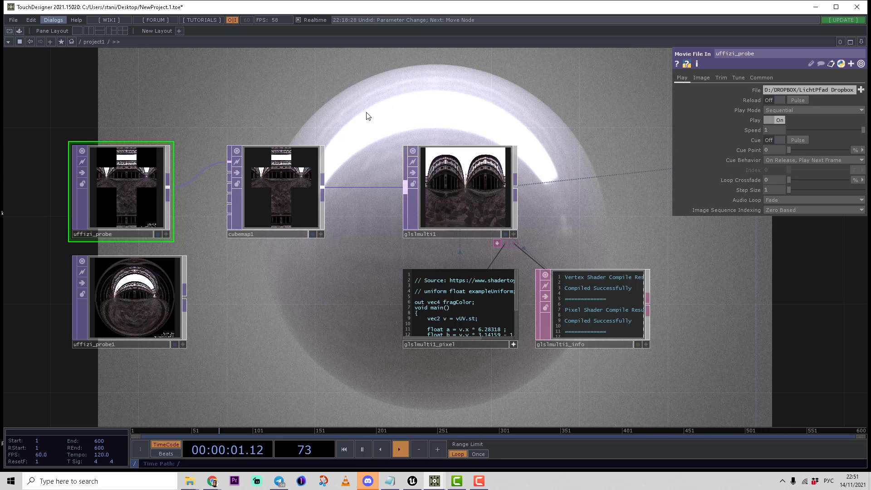
mouse_move(387, 76)
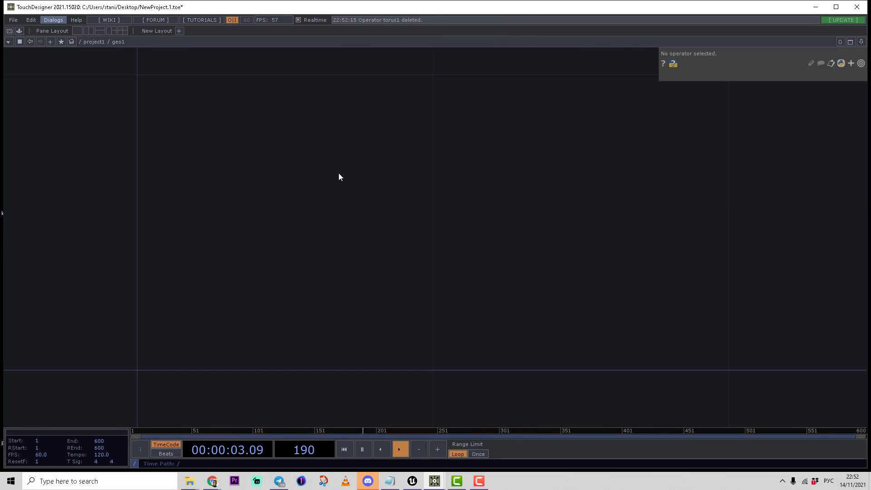
Step: Add a Sphere SOP inside geo1 and set its Primitive Type to Polygon
text(sp)
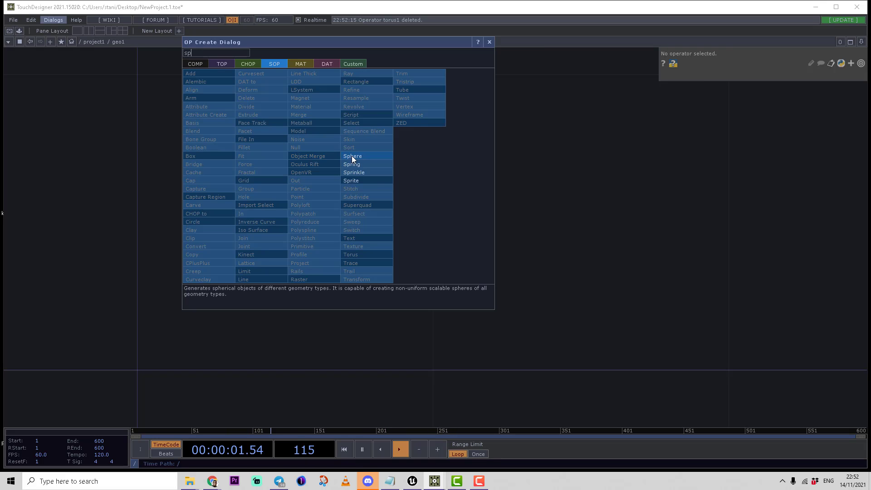
click(352, 156)
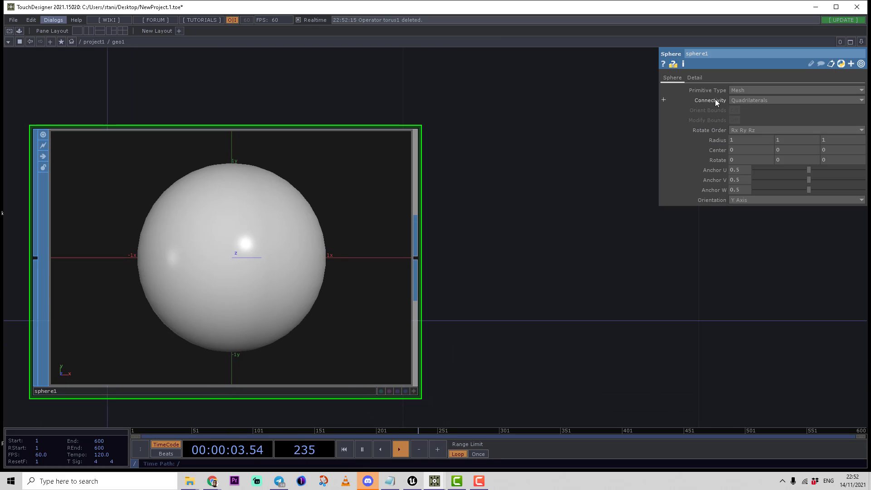
click(794, 89)
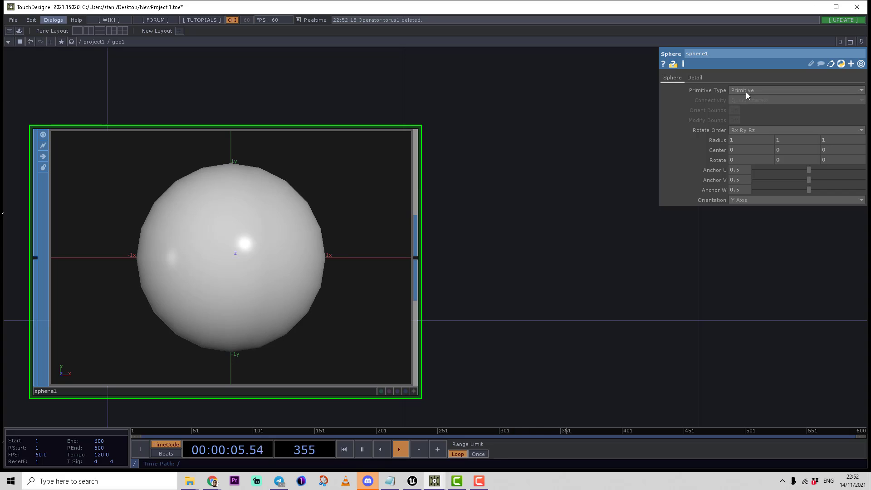
click(795, 90)
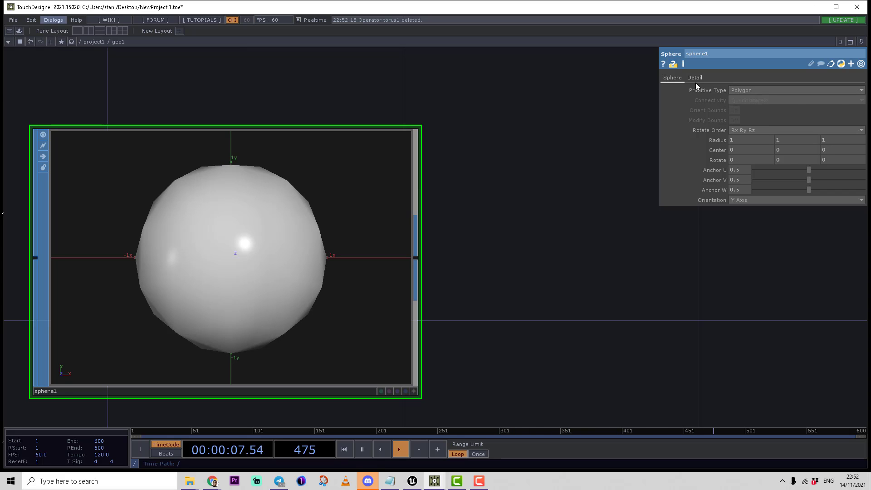
click(695, 78)
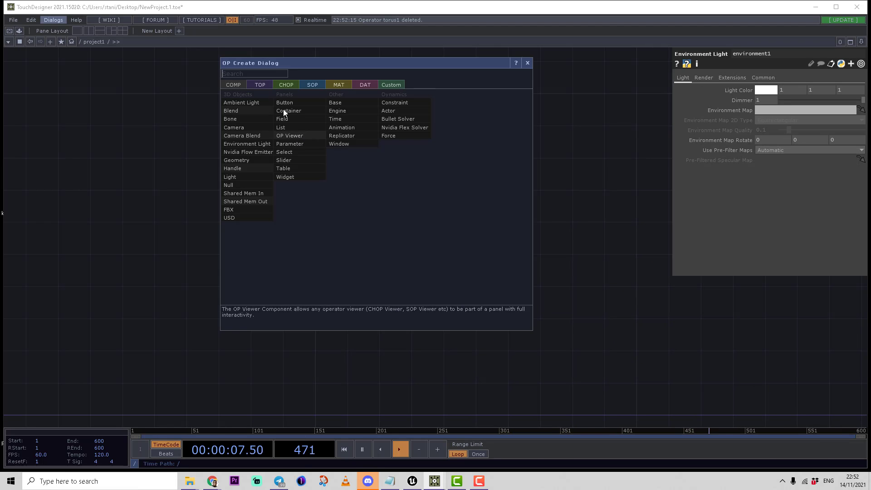
Step: Place an Environment Light COMP, environment1, in the project1 network
click(260, 84)
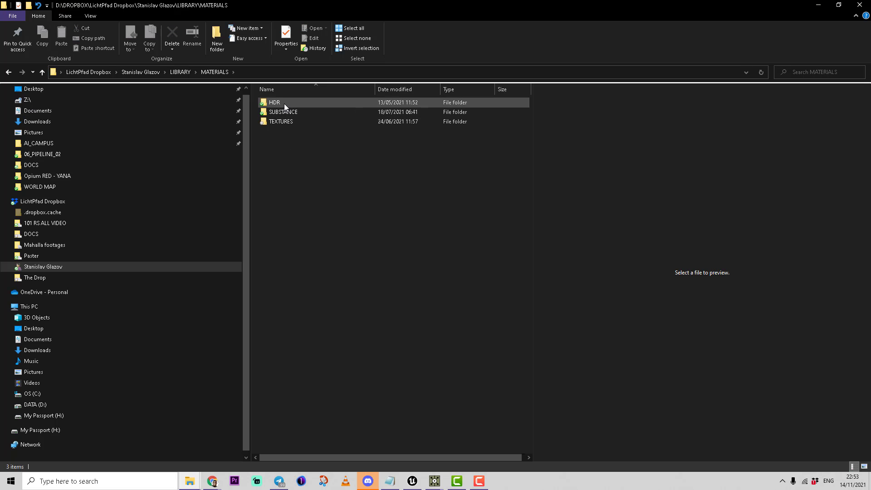
Step: Open the HDR folder under LIBRARY > MATERIALS and select uffizi_cross.hdr
double_click(274, 102)
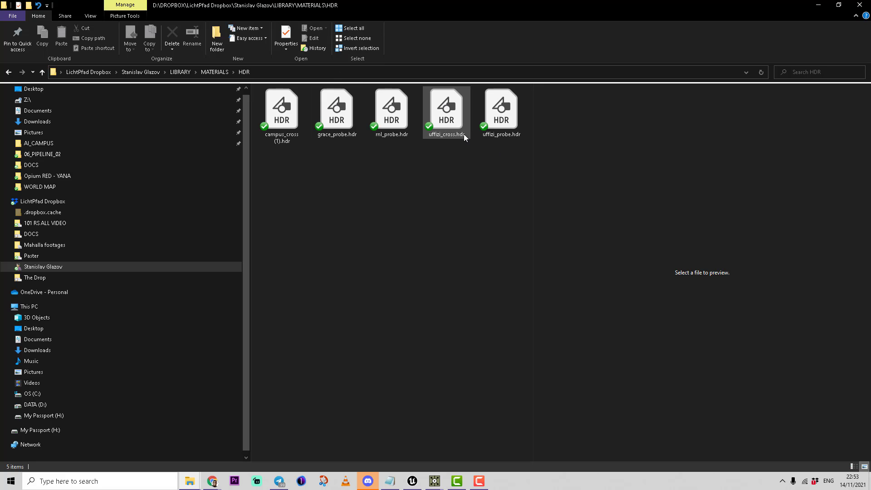
mouse_move(448, 139)
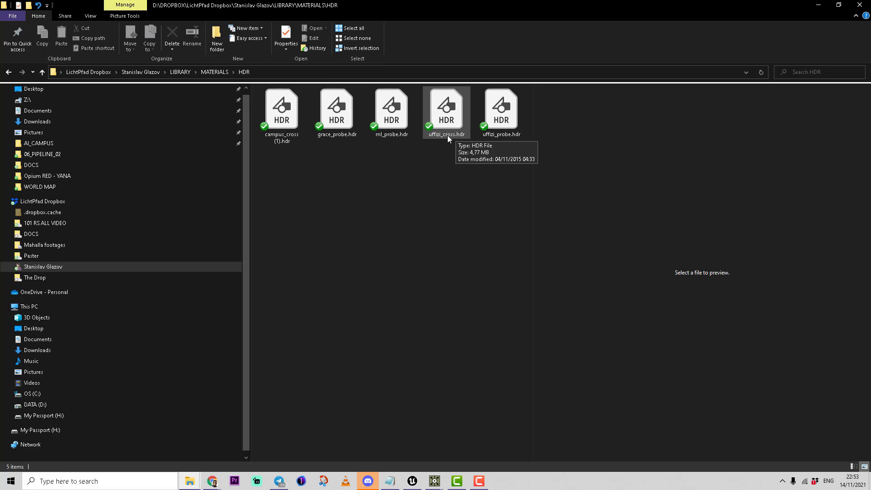
click(446, 109)
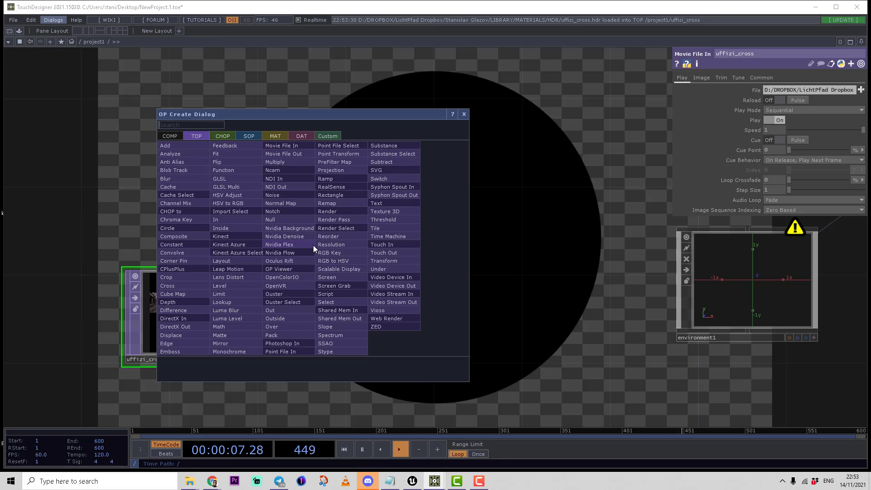
Step: Add a Cube Map TOP fed by uffizi_cross, with Mode set to Vertical Cross to Cube Map
text(cu)
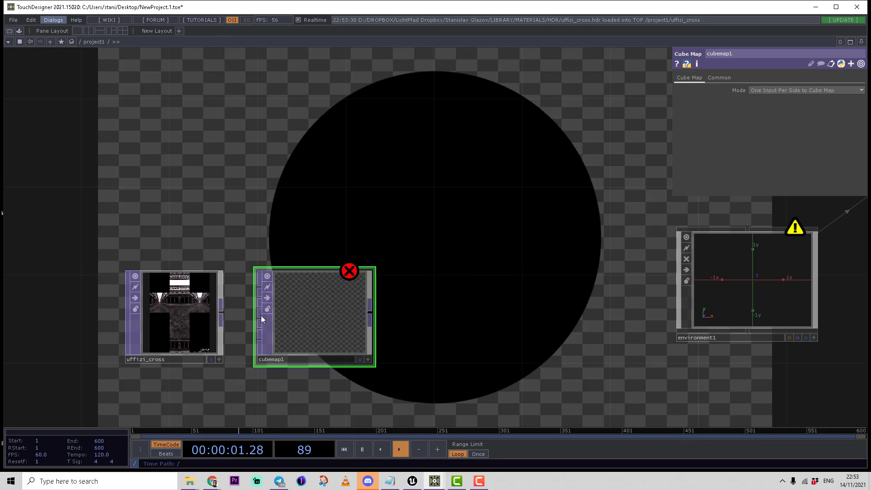
drag(218, 316, 258, 286)
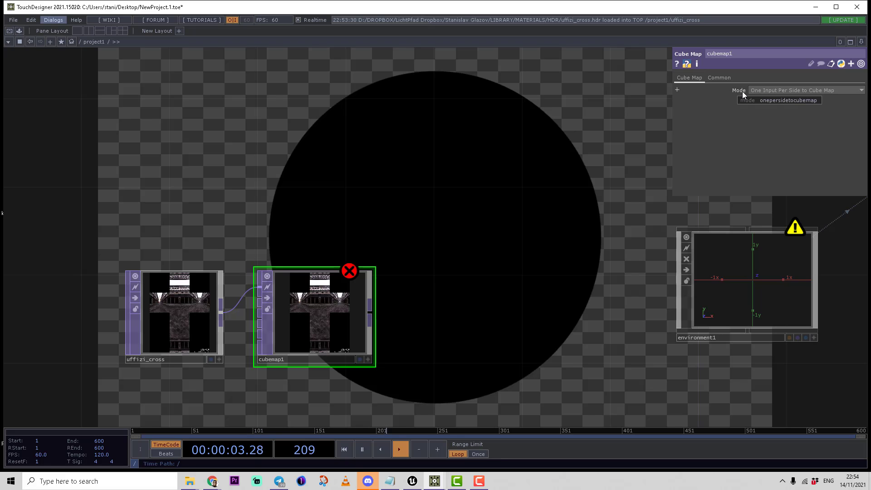
click(806, 89)
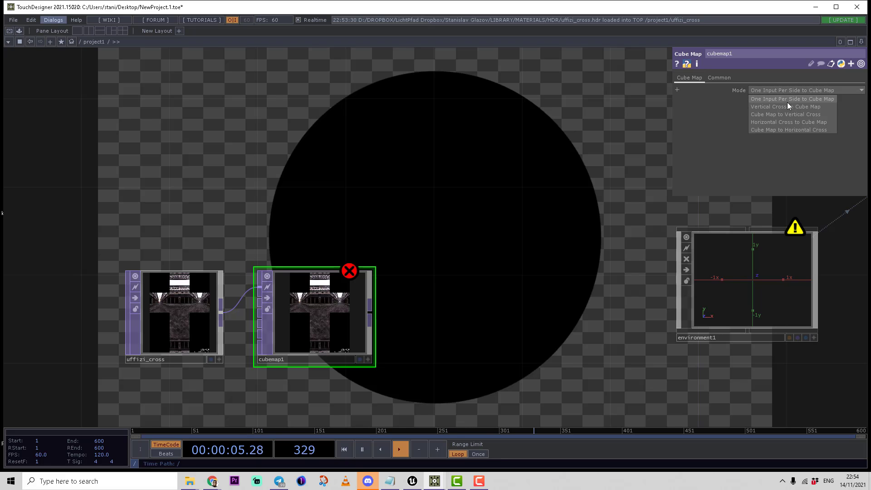
click(783, 106)
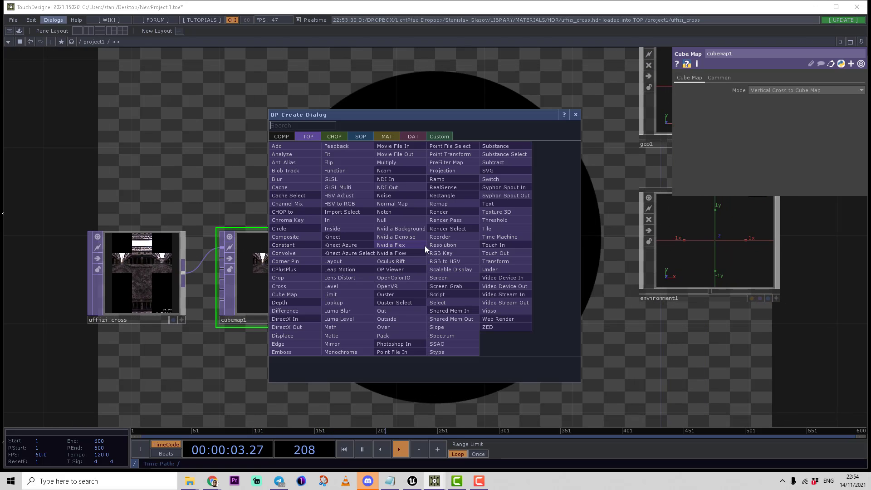
Step: Add a GLSL Multi TOP using the 'gl' shortcut, connected to cubemap1
text(gl)
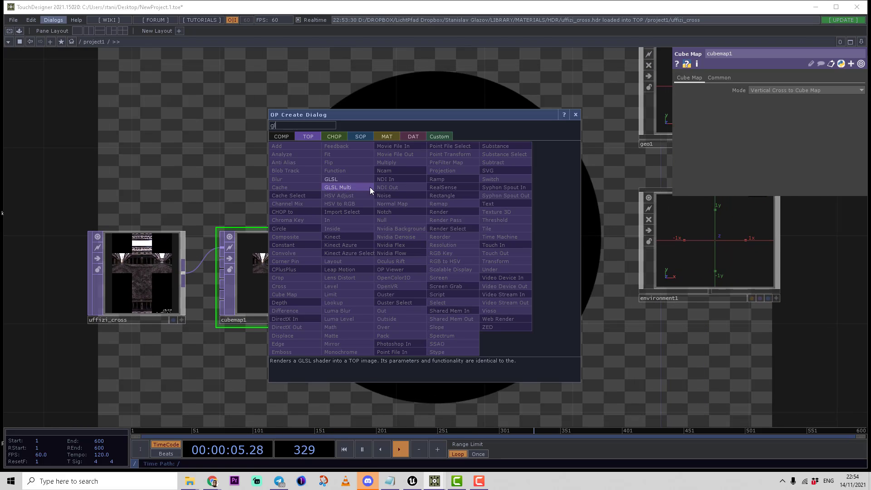
click(337, 187)
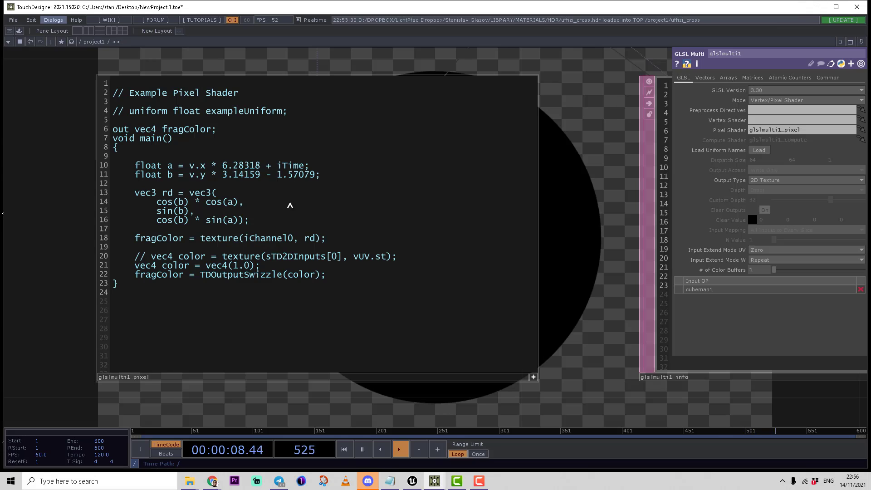
Step: Add 'vec2 v = vUV.st;' to the pixel shader and delete '+ iTime' from line 12
double_click(367, 256)
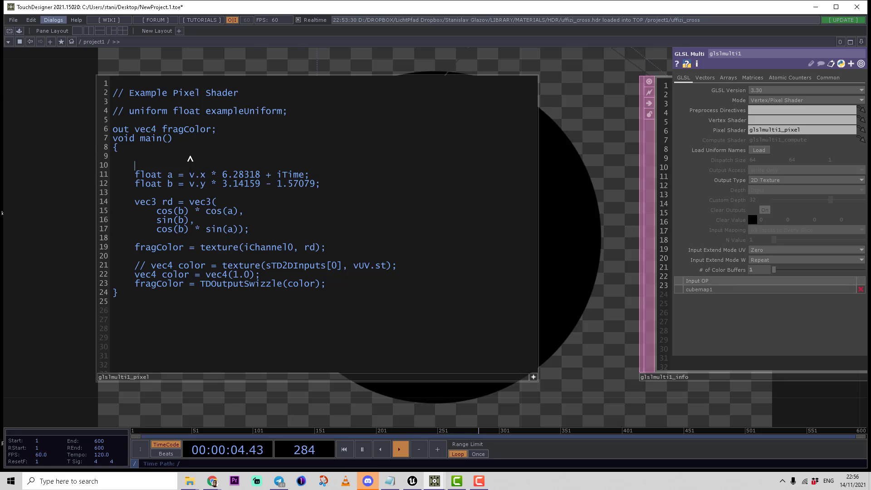
text(vec2 v =)
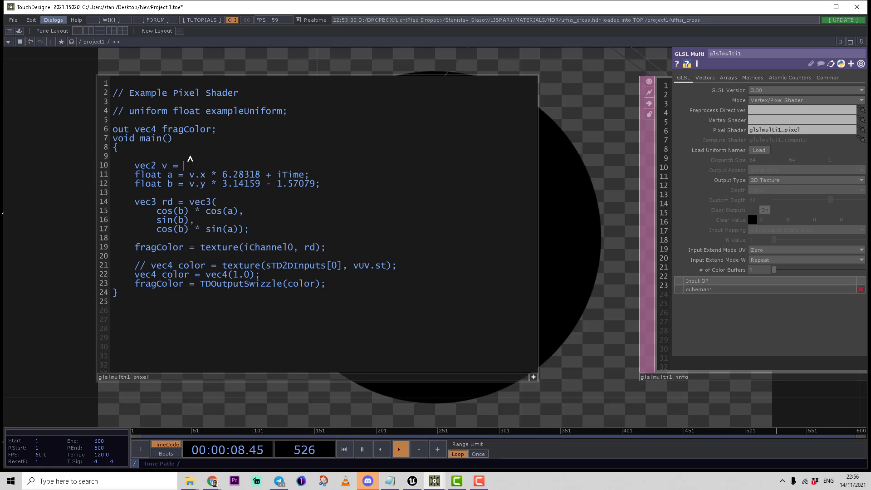
text(vUV.st;)
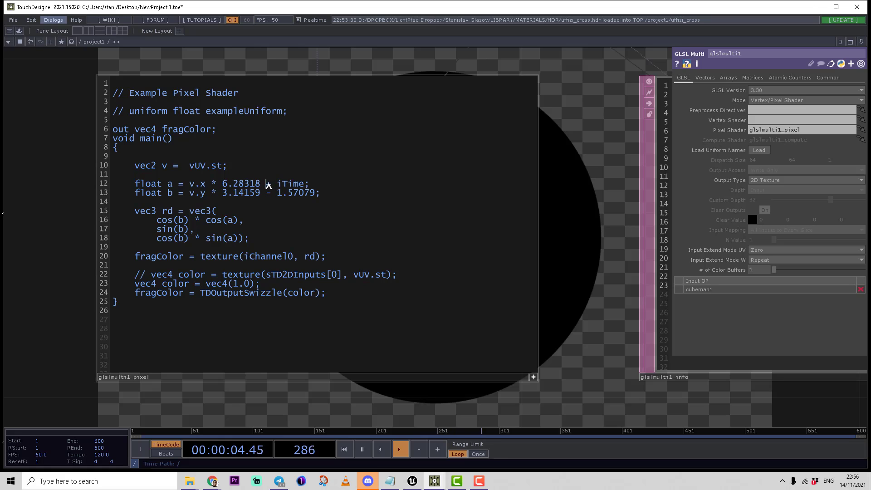
double_click(287, 183)
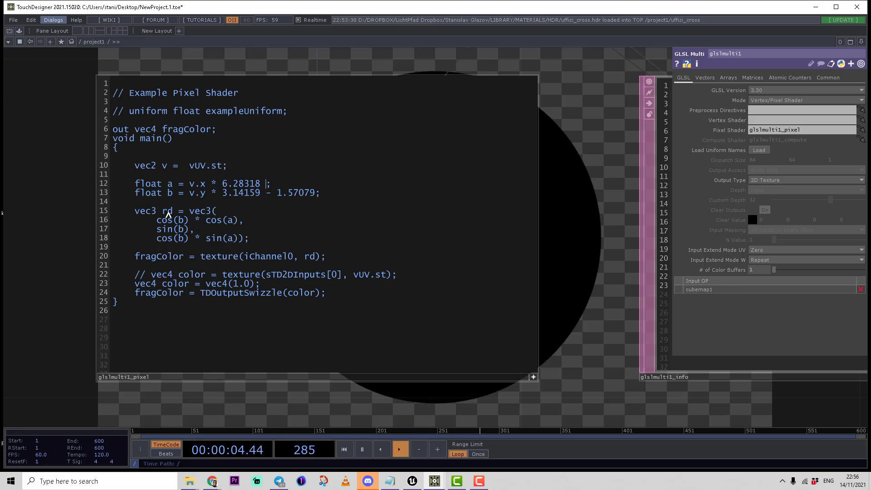
double_click(167, 210)
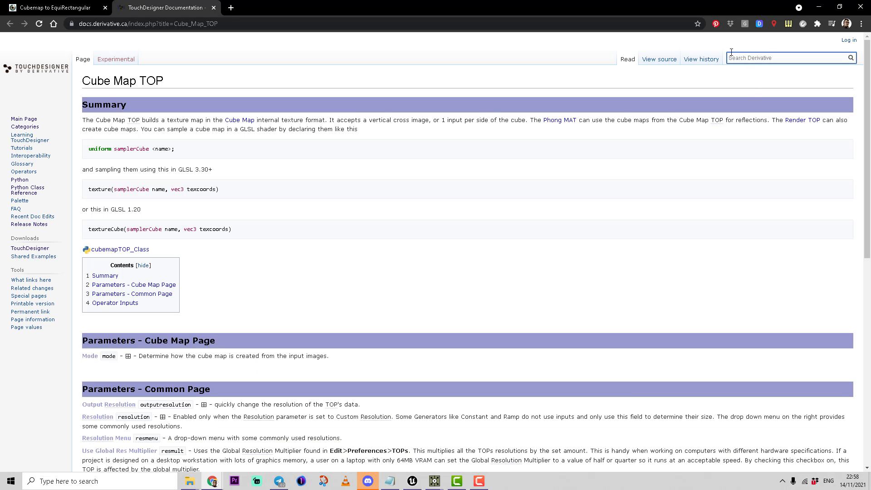
Step: Search the docs for 'glsl' and find sTDCubeInputs in Write a GLSL TOP's Samplers section
text(glsl)
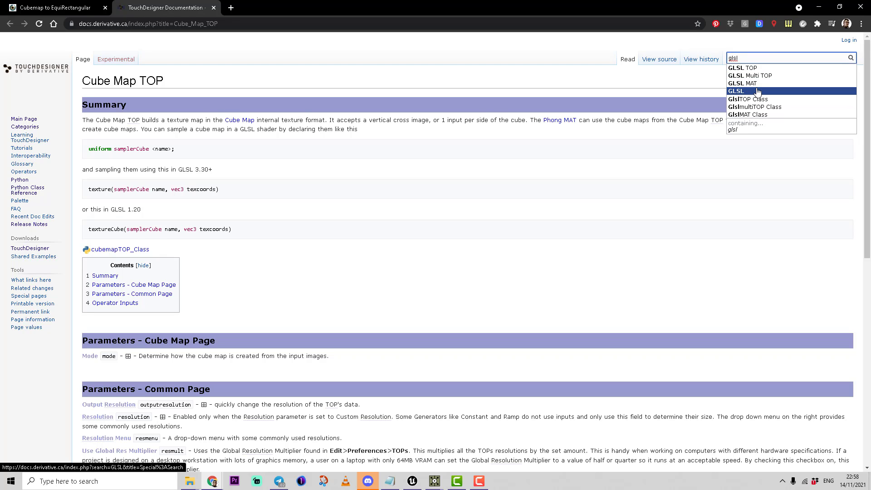
click(735, 91)
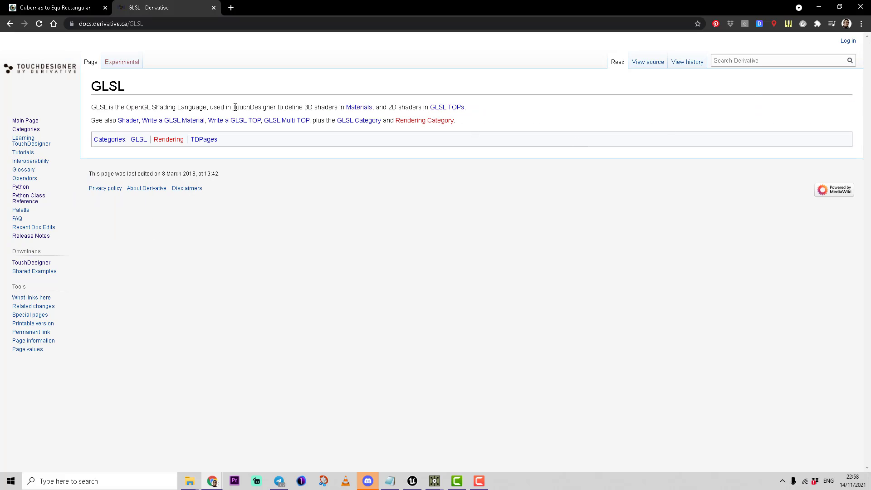
click(234, 121)
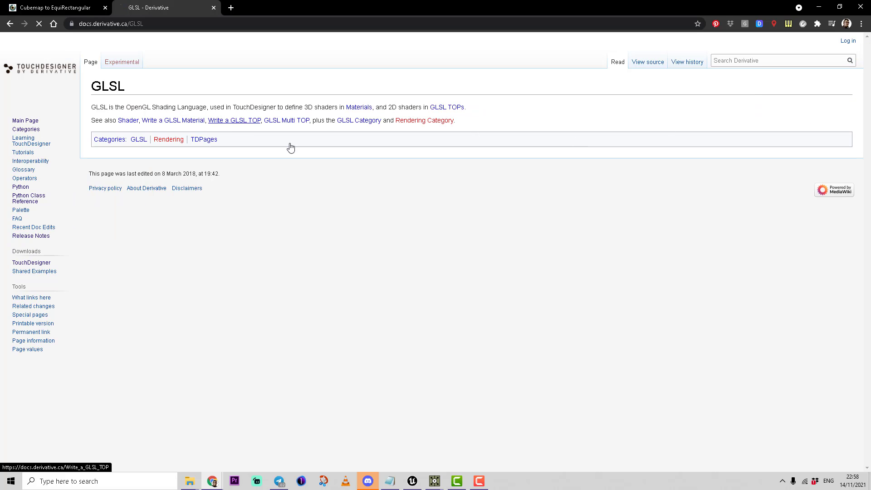
click(234, 121)
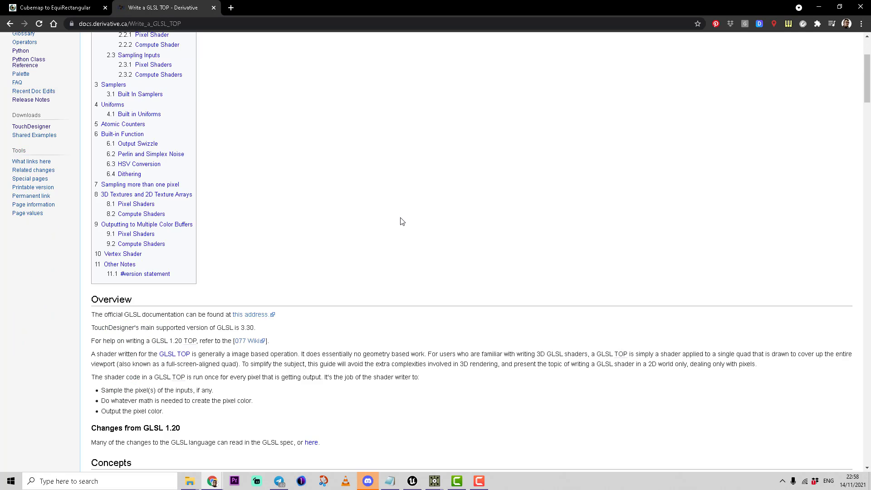
scroll(down, 3)
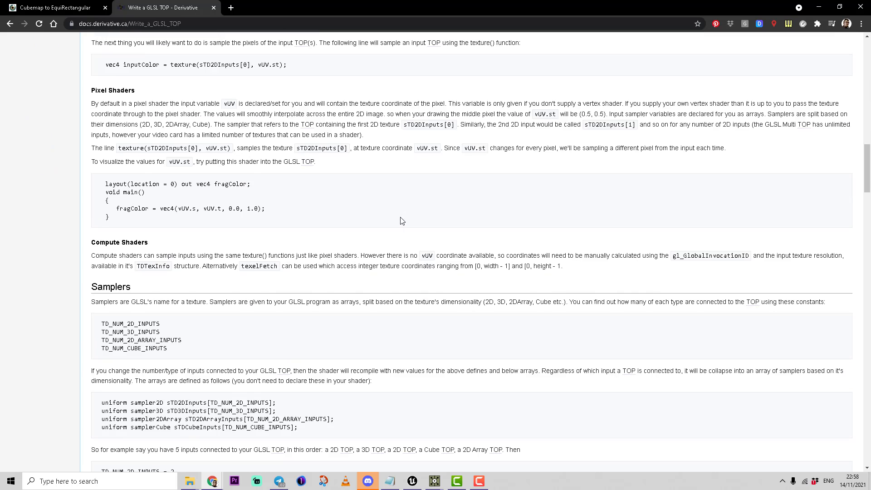
scroll(down, 3)
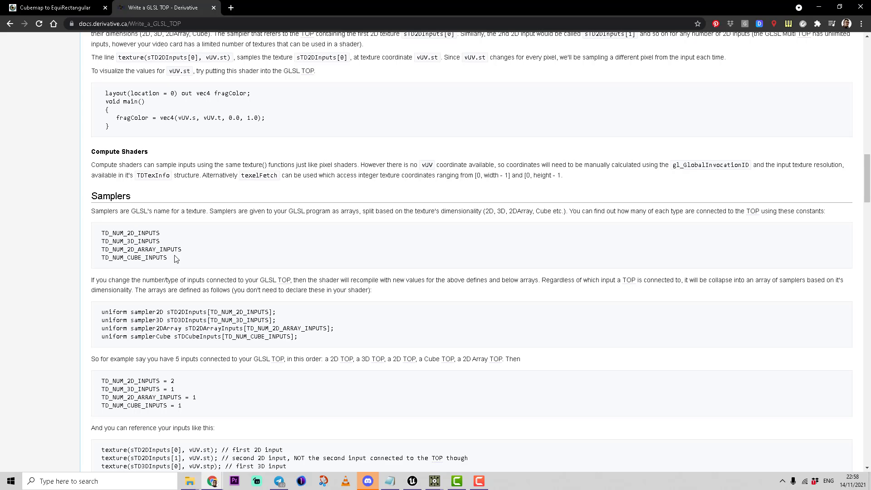
mouse_move(211, 336)
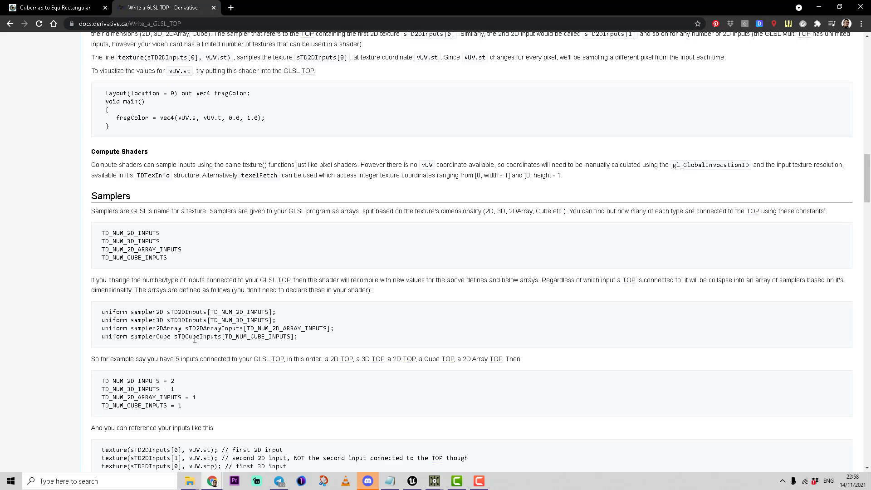
double_click(204, 337)
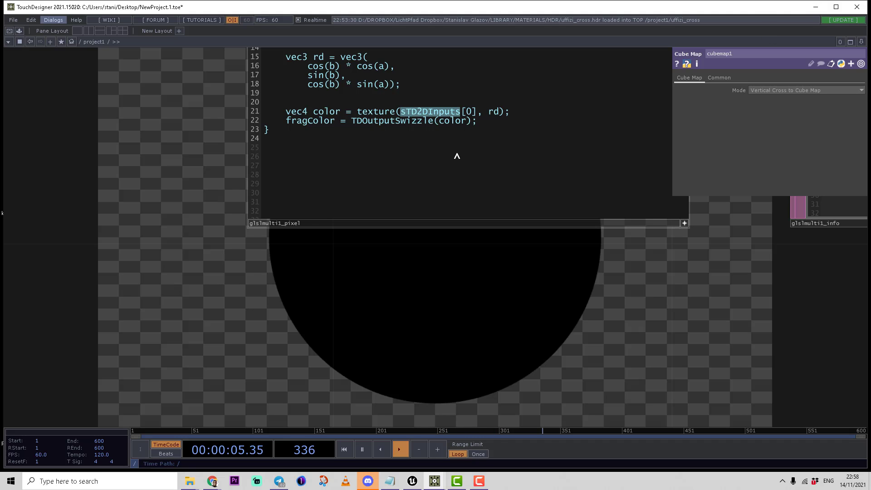
Step: Replace sTD2DInputs[0] with sTDCubeInputs[0] in the shader's texture() call
text(sTDCubeInputs)
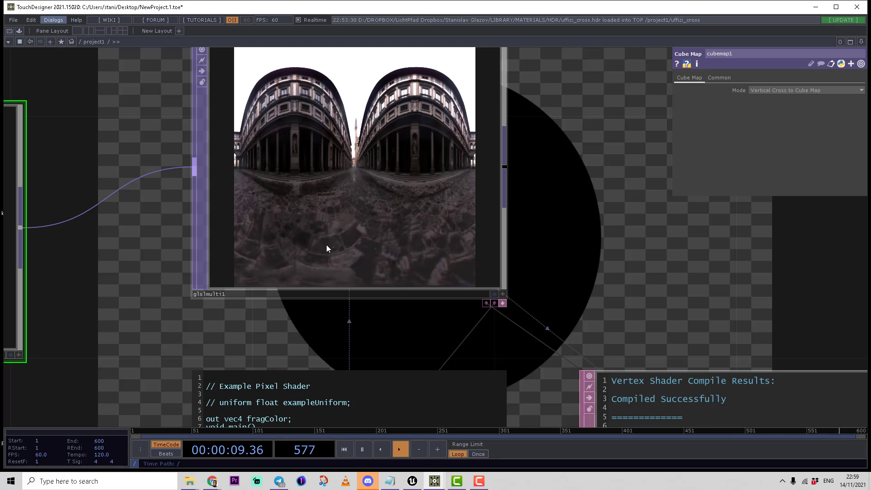
Step: Set glslmulti1's Output Resolution to Custom Resolution at 1024 x 512
click(343, 293)
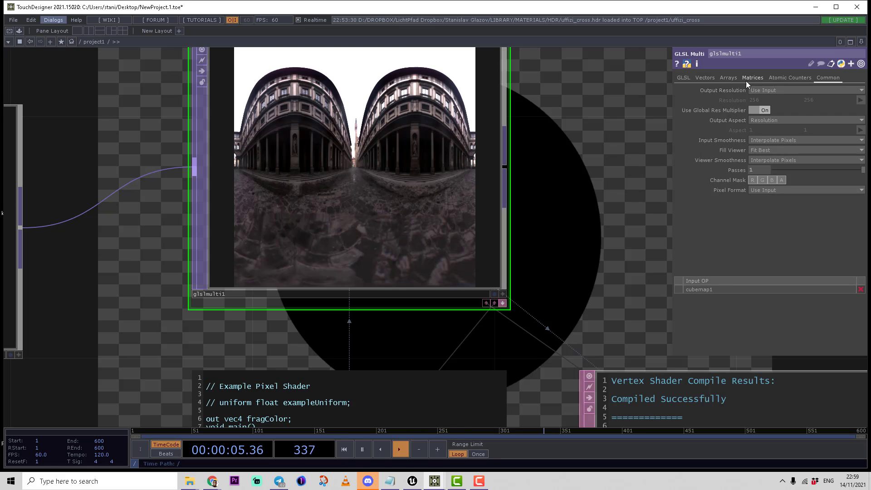
click(805, 90)
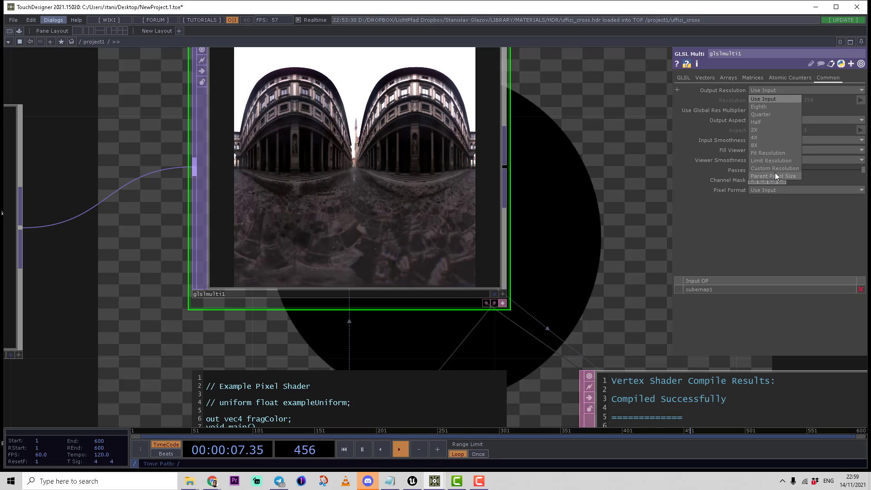
click(774, 168)
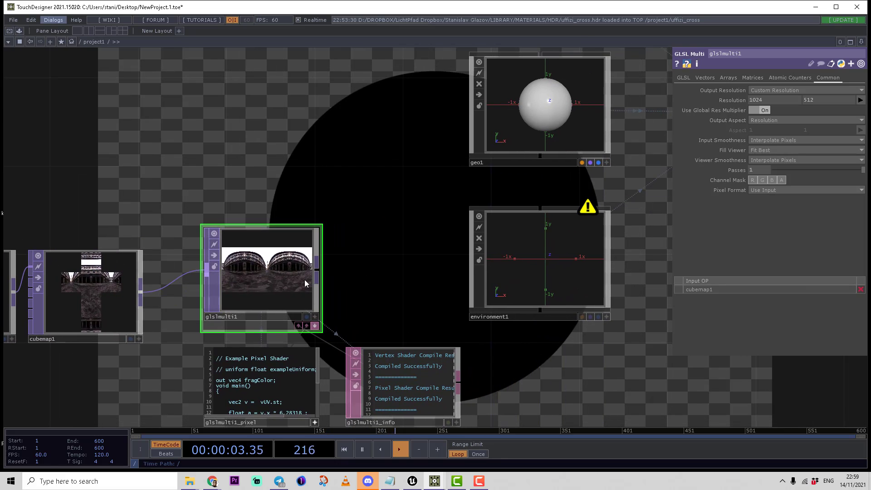
Step: Assign a new PBR MAT to geo1 with Metallic 1 and Roughness about 0.19
right_click(532, 256)
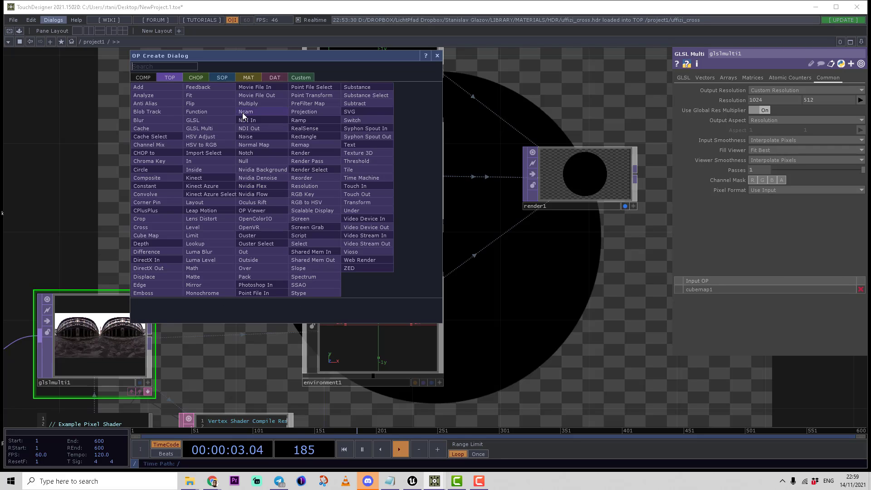
click(248, 77)
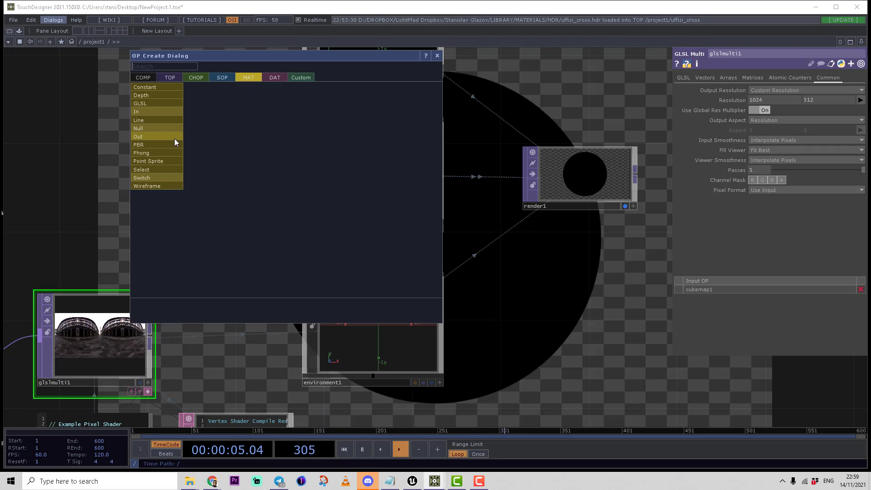
click(138, 144)
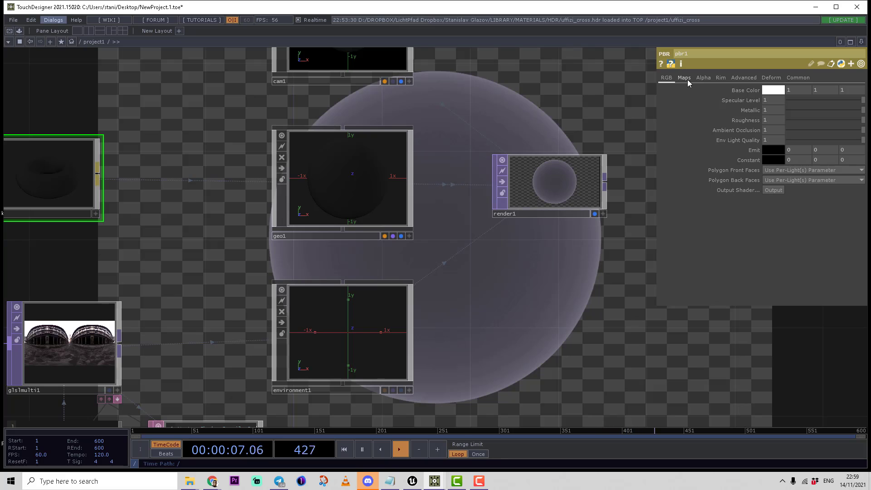
click(666, 77)
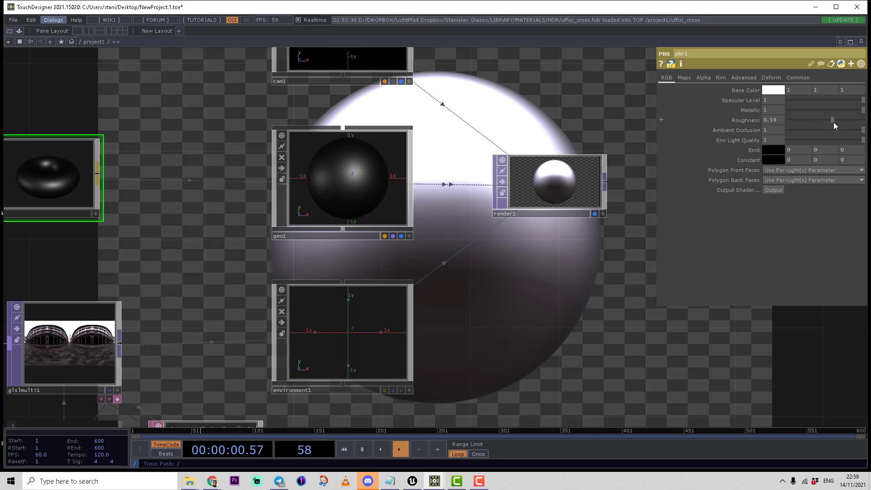
drag(833, 120, 802, 120)
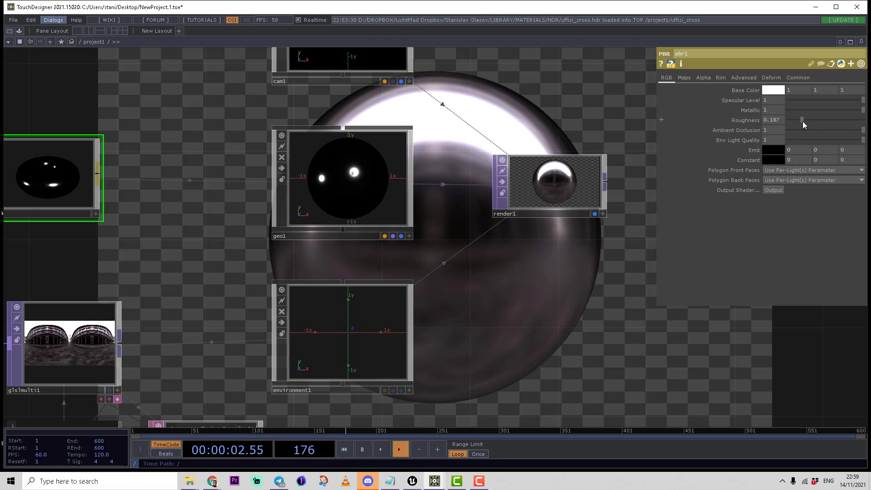
drag(802, 120, 794, 120)
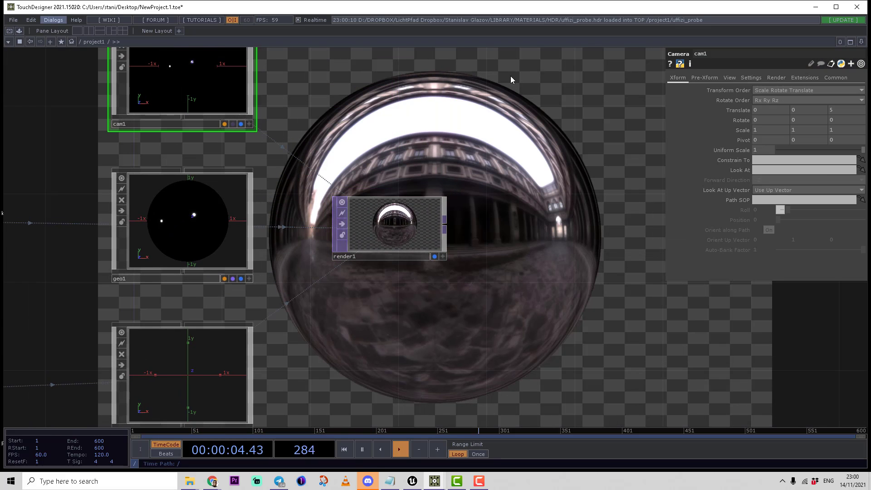
Step: Give cam1 Linear fog with Fog Near 3.5 and Fog Far 5
click(750, 77)
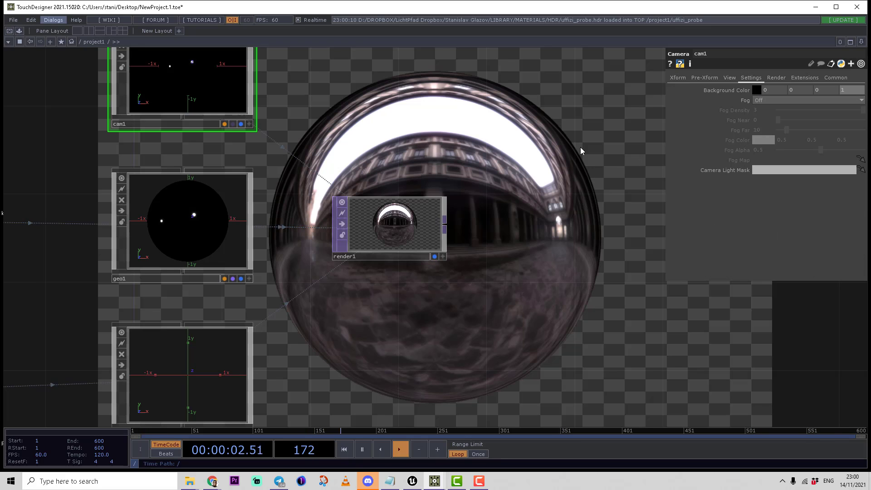
click(807, 100)
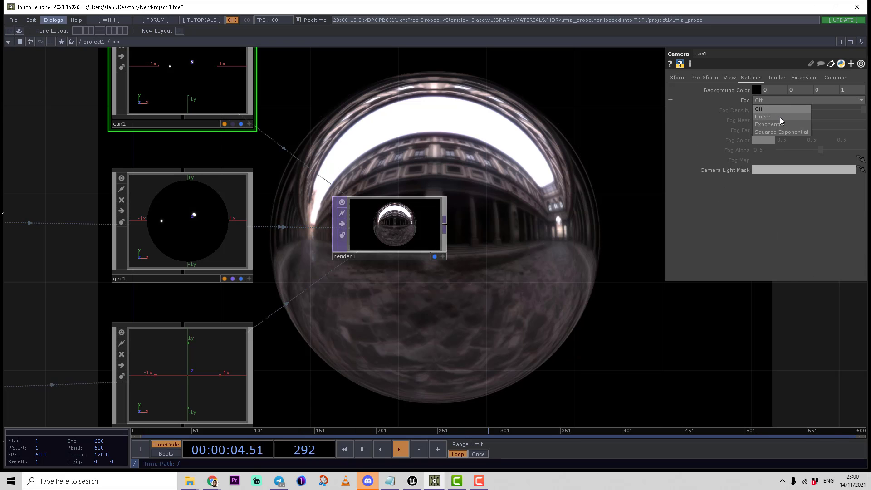
click(762, 116)
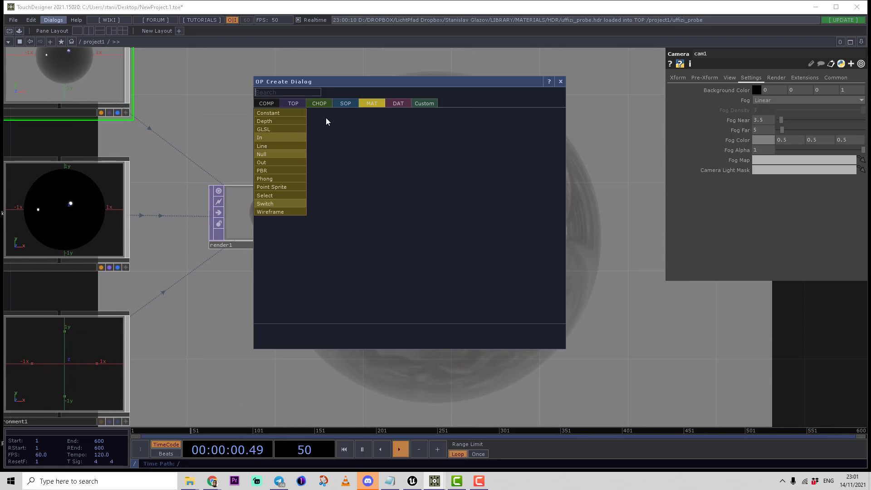
Step: Add a Circle TOP and give it a 0.5 grey background colour
click(292, 103)
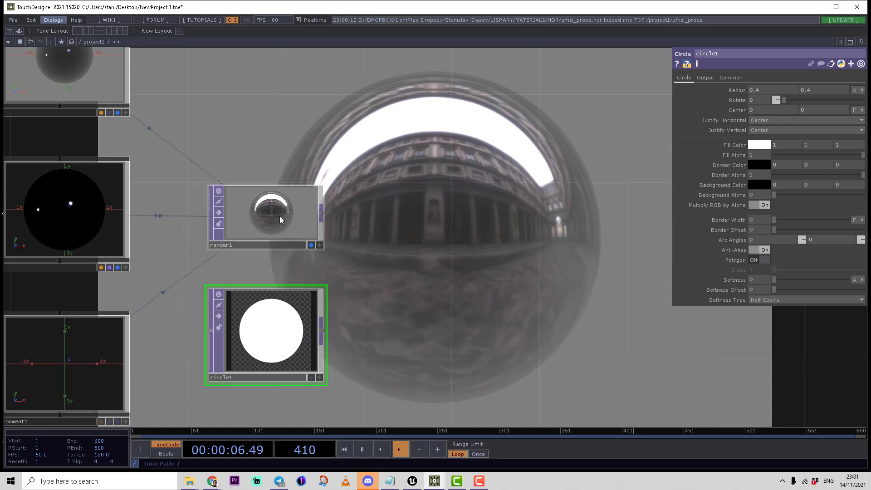
click(265, 214)
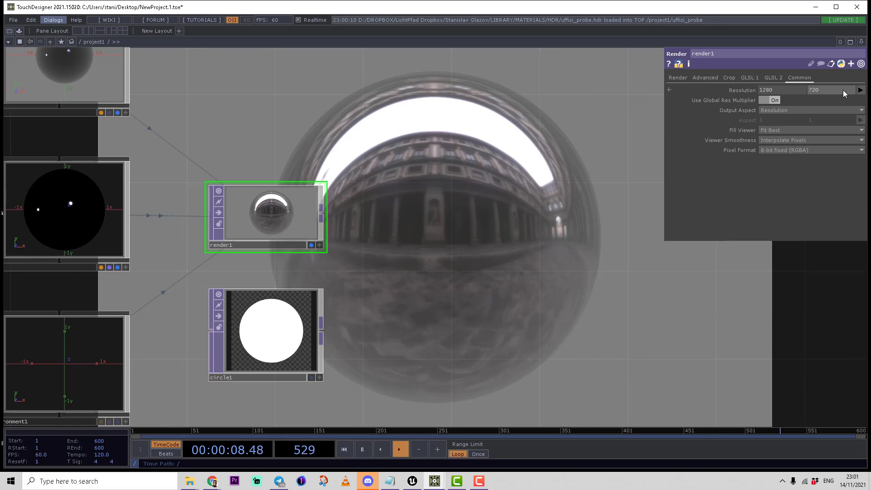
click(860, 90)
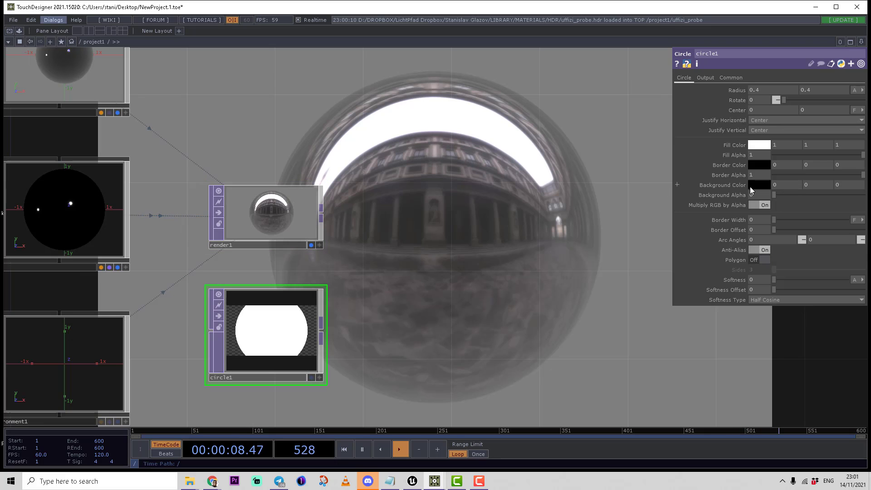
click(758, 184)
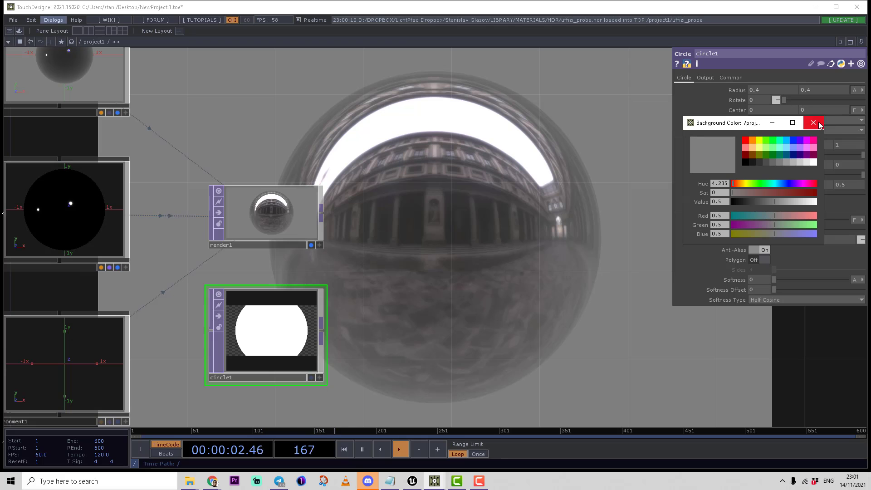
click(812, 122)
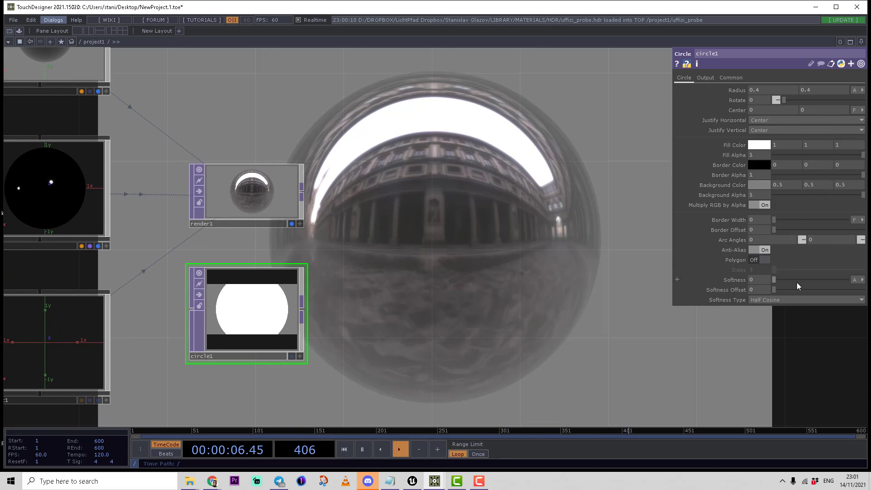
Step: Set the circle's softness to 0.6 and softness offset to about 0.335
drag(773, 279, 754, 279)
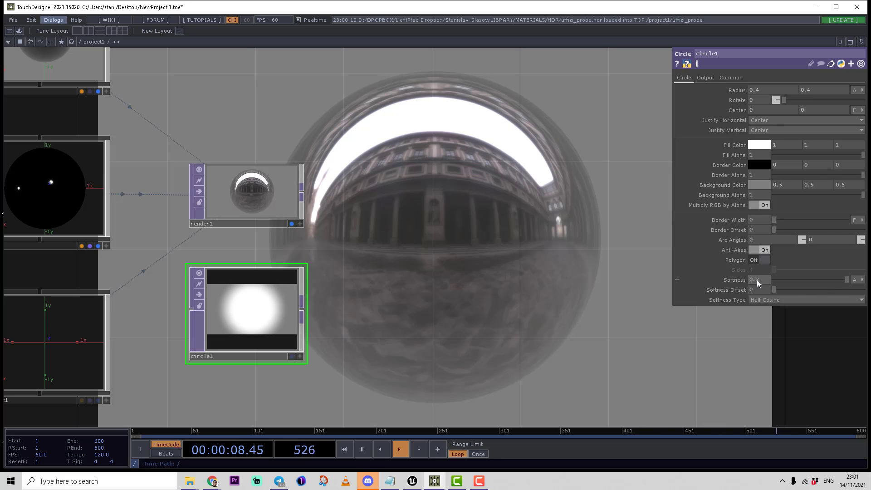
drag(756, 279, 772, 280)
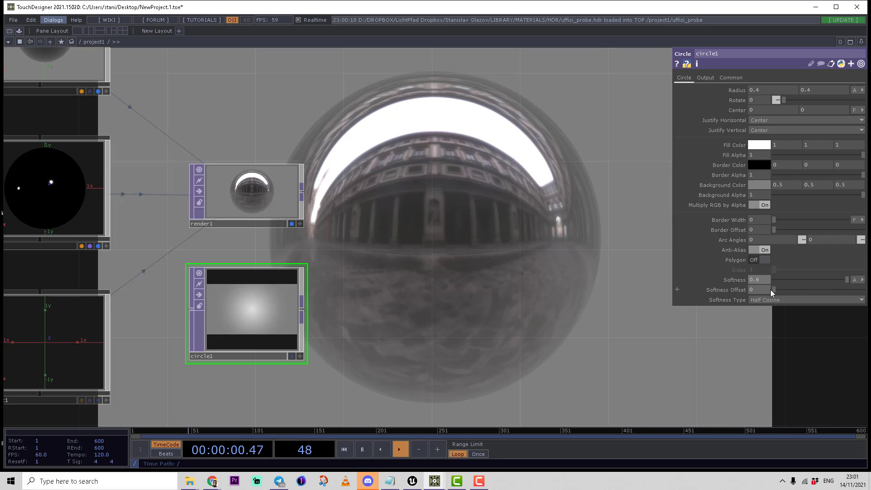
drag(772, 290, 785, 289)
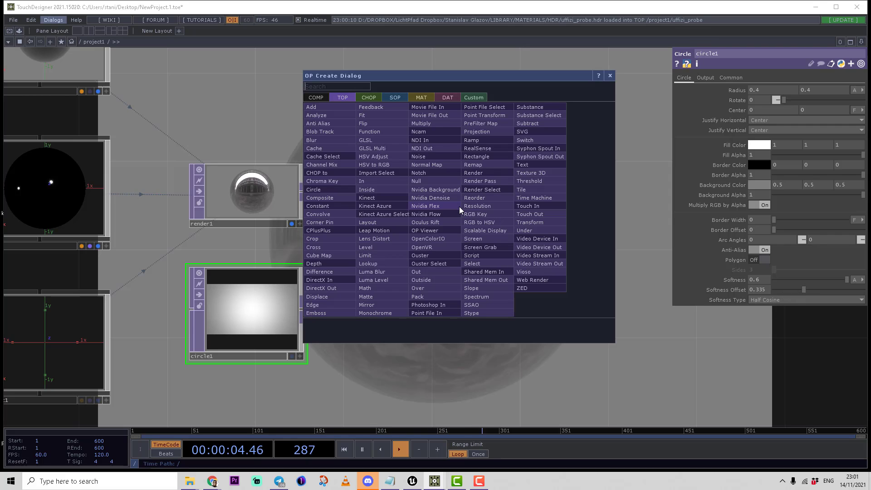
Step: Add multiply1 combining render1 with circle1 for the vignette
text(u)
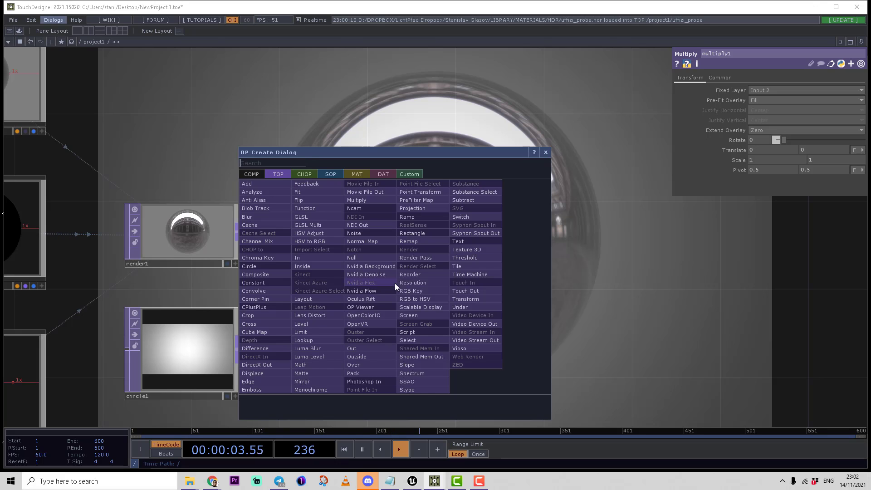
Step: Add noise1 after multiply1: Input + Noise, scale .1, Translate Z absTime.seconds
text(r)
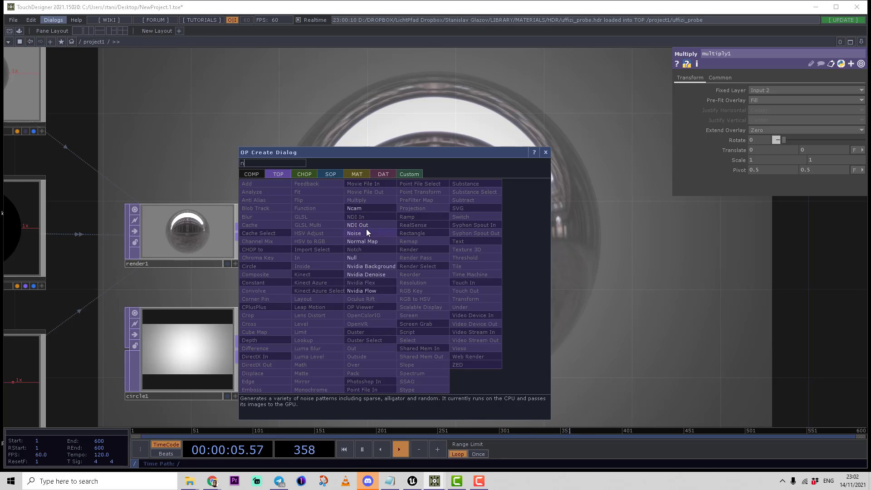
click(353, 233)
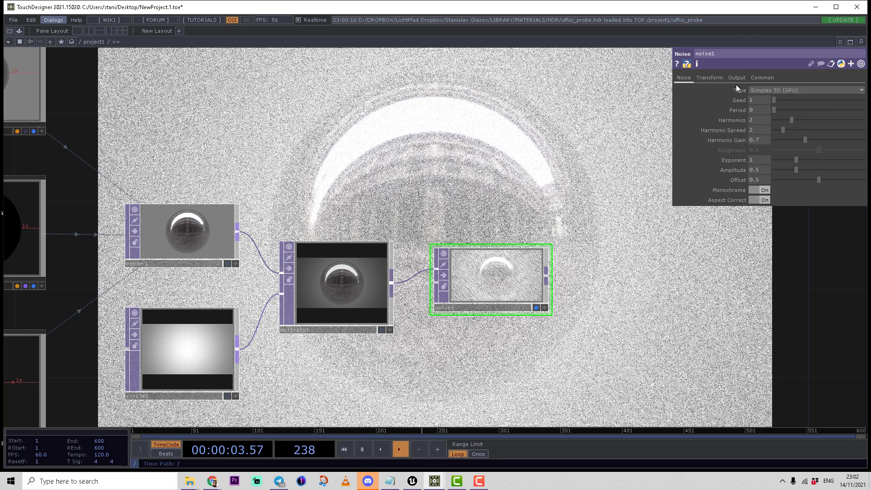
click(736, 77)
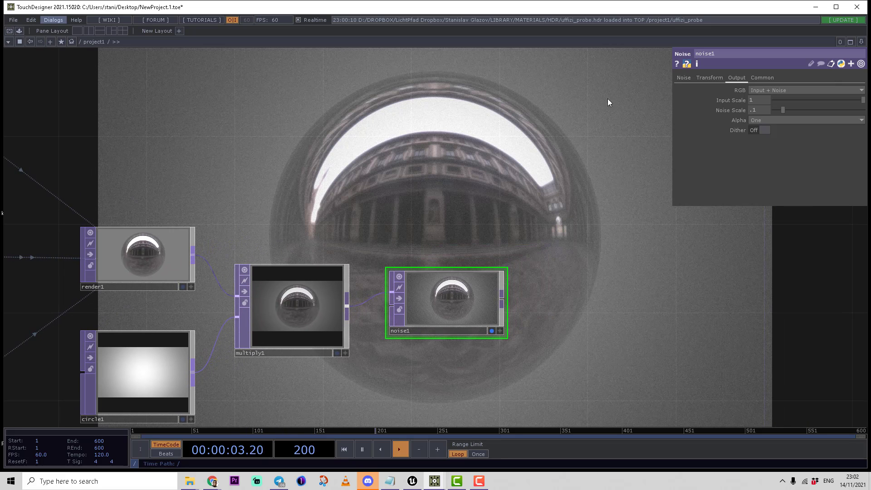
click(710, 77)
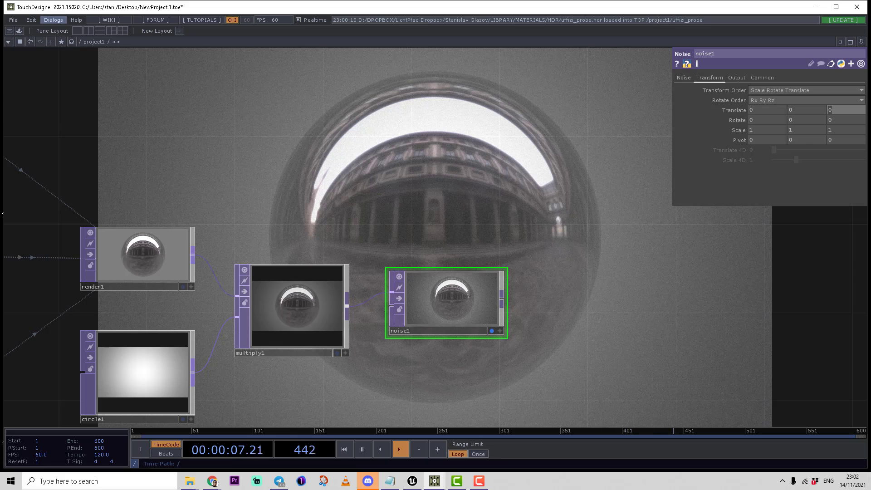
text(absTim)
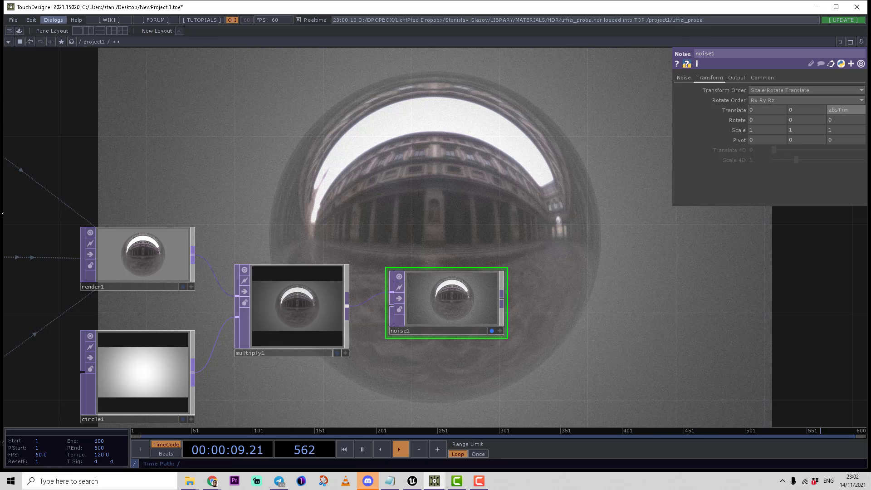